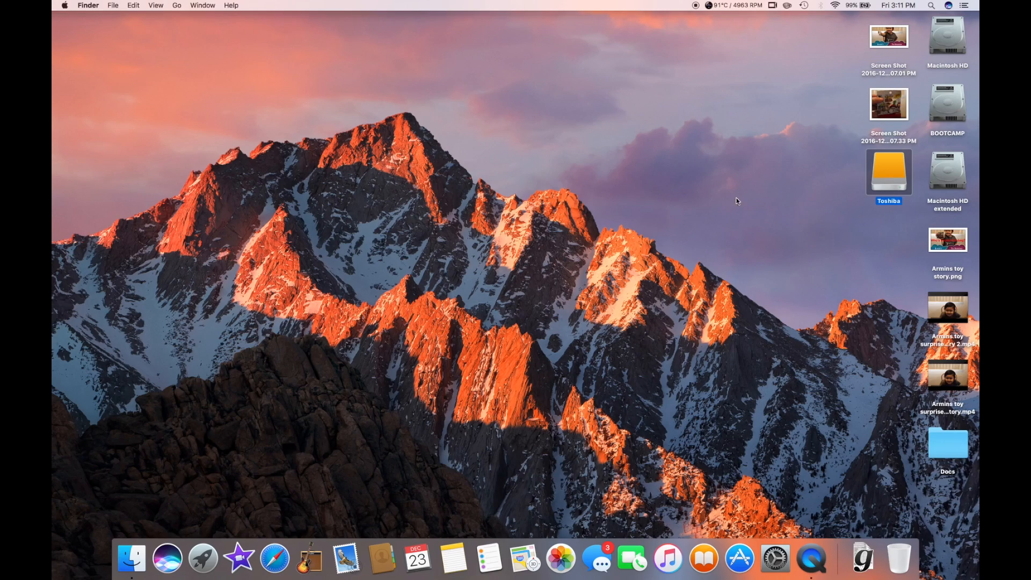
pyautogui.moveTo(356, 288)
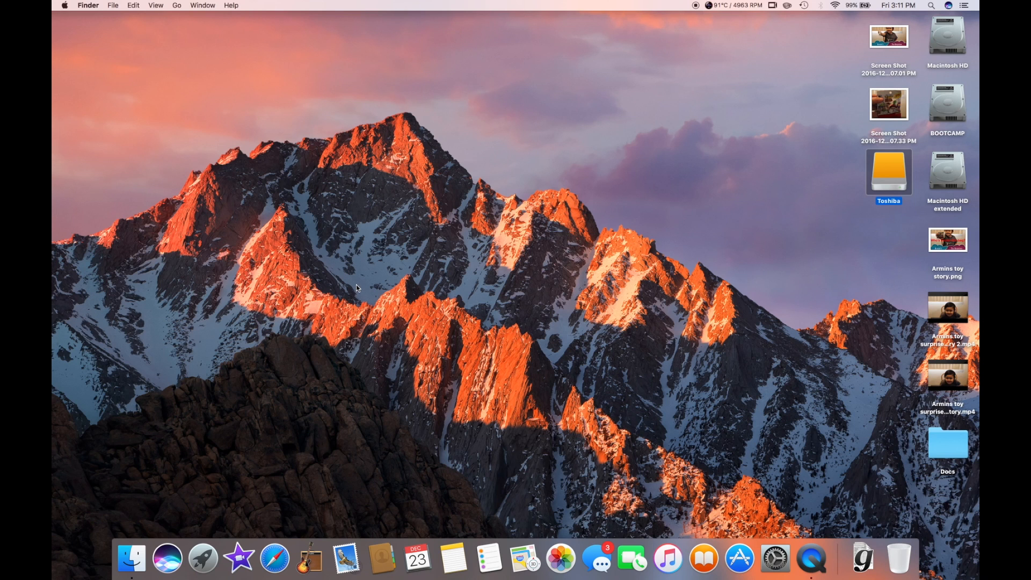
pyautogui.moveTo(575, 20)
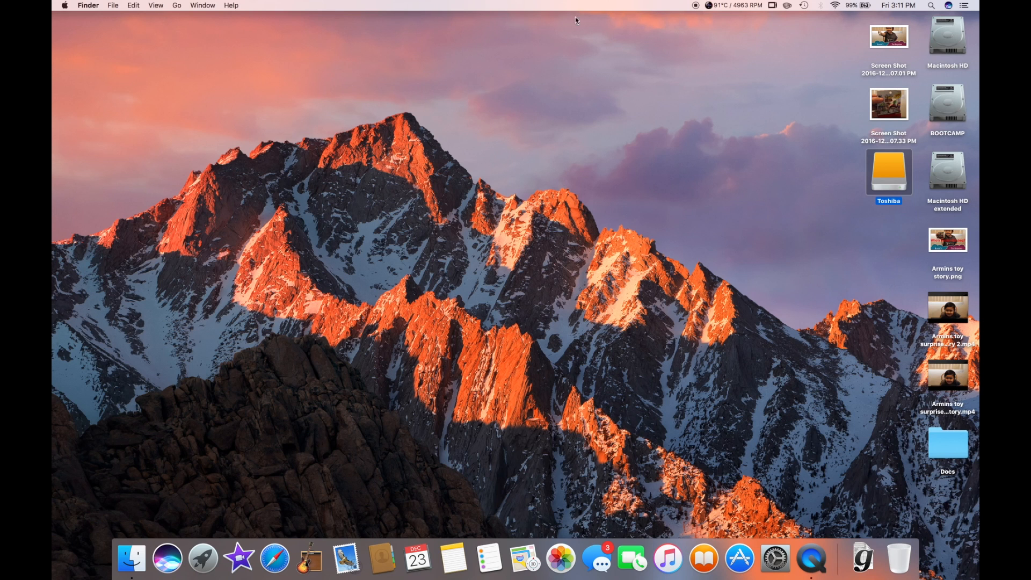
pyautogui.moveTo(886, 180)
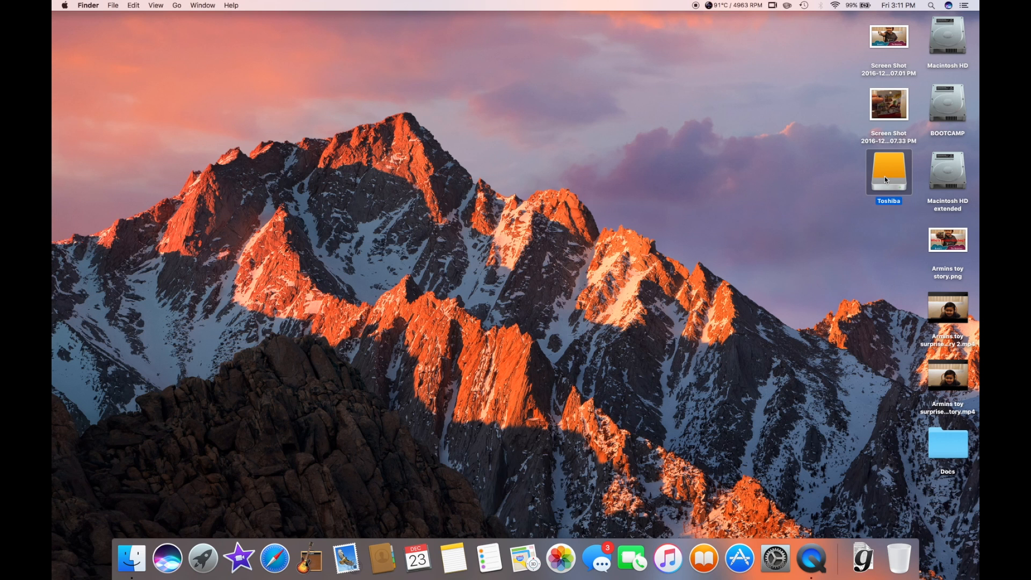
# Open the Toshiba drive from its desktop icon to show its five folders
pyautogui.doubleClick(888, 173)
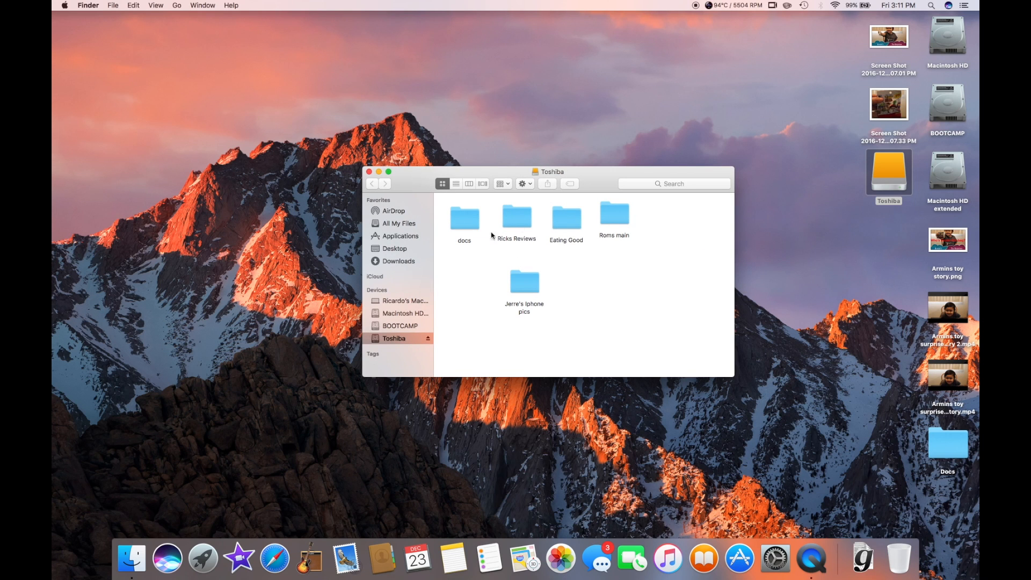
pyautogui.moveTo(585, 228)
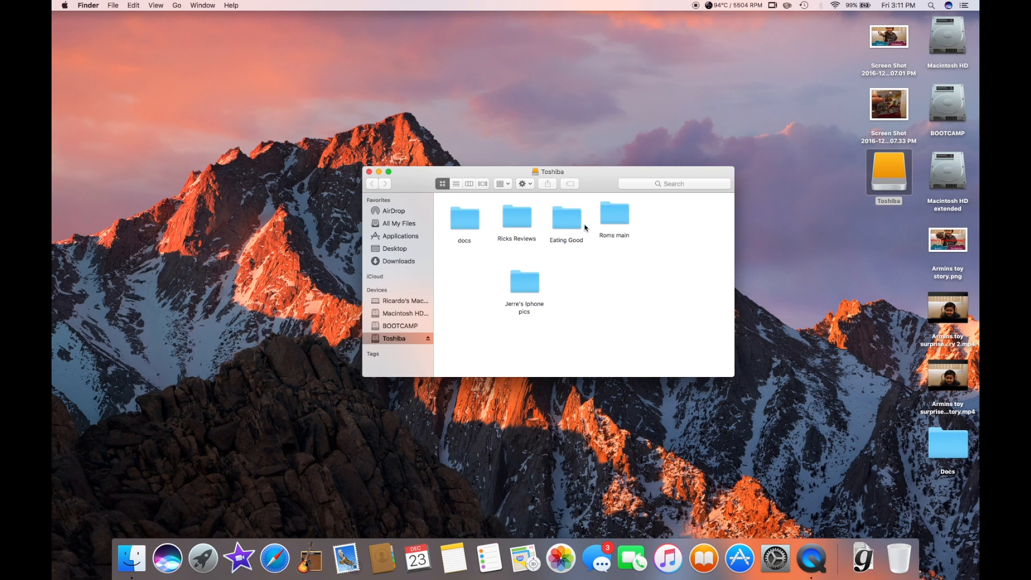
pyautogui.moveTo(847, 436)
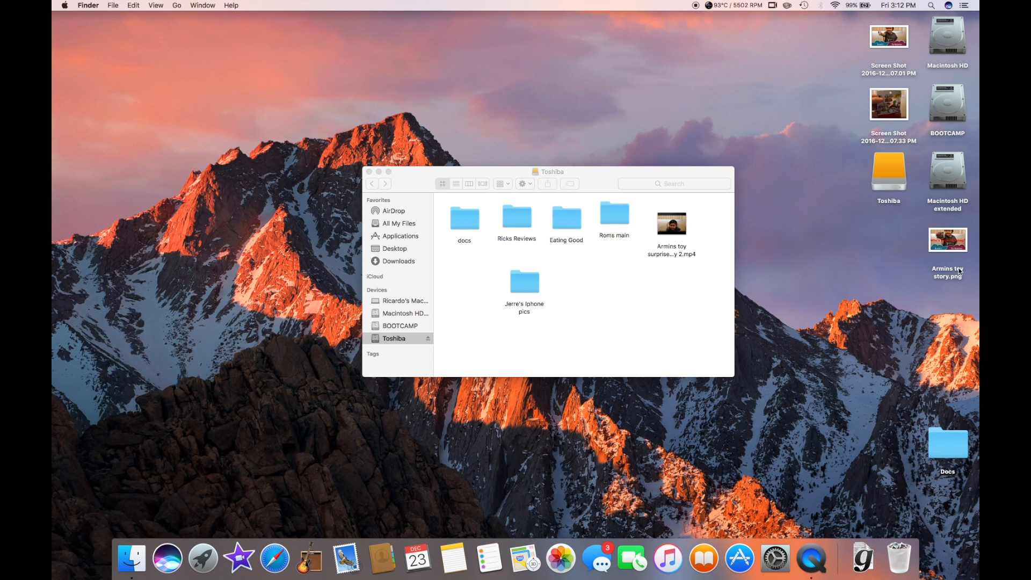
pyautogui.moveTo(665, 263)
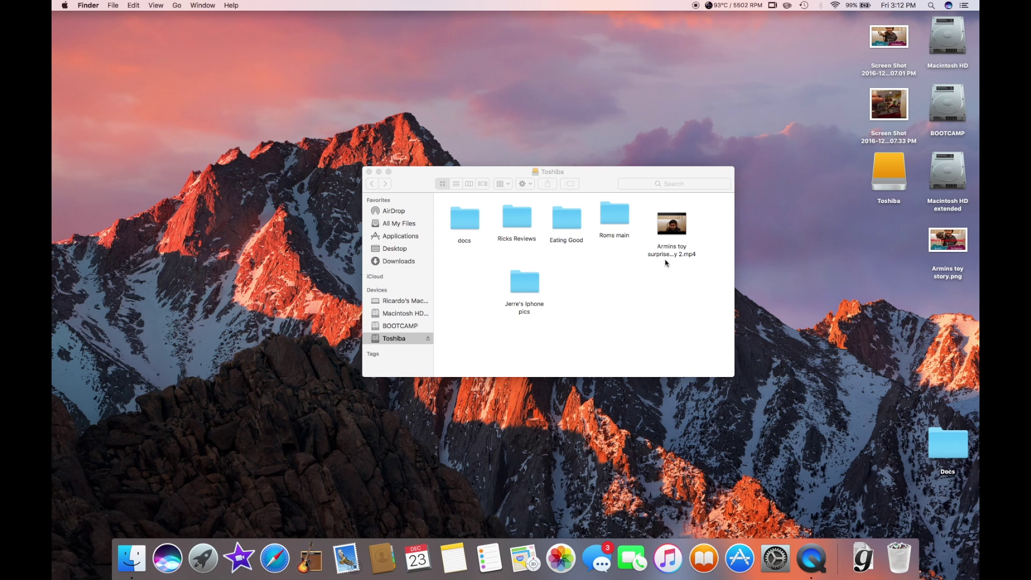
# Select the Armins toy surprise 2 video on the Toshiba drive for copying
pyautogui.click(671, 223)
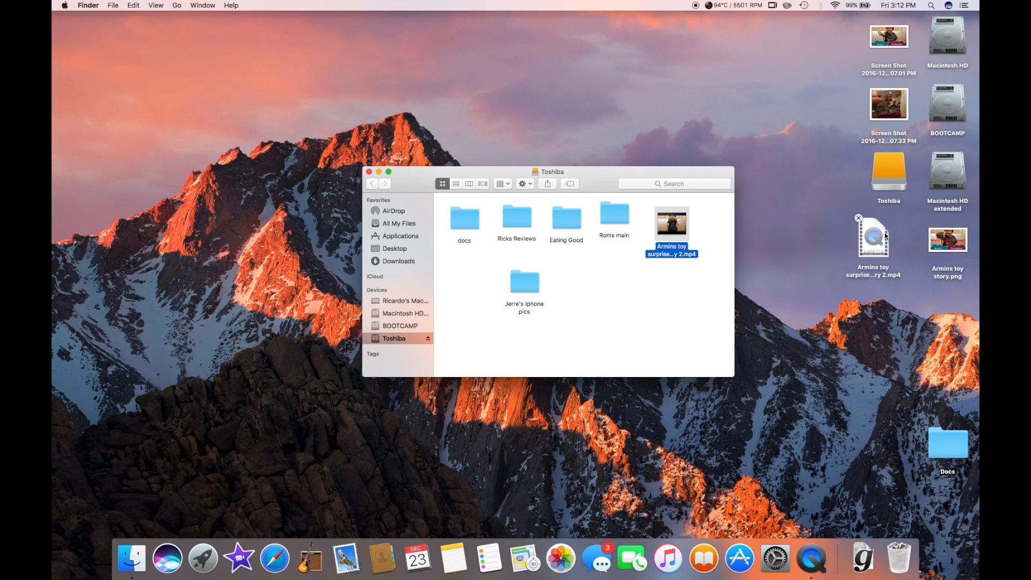
pyautogui.moveTo(886, 275)
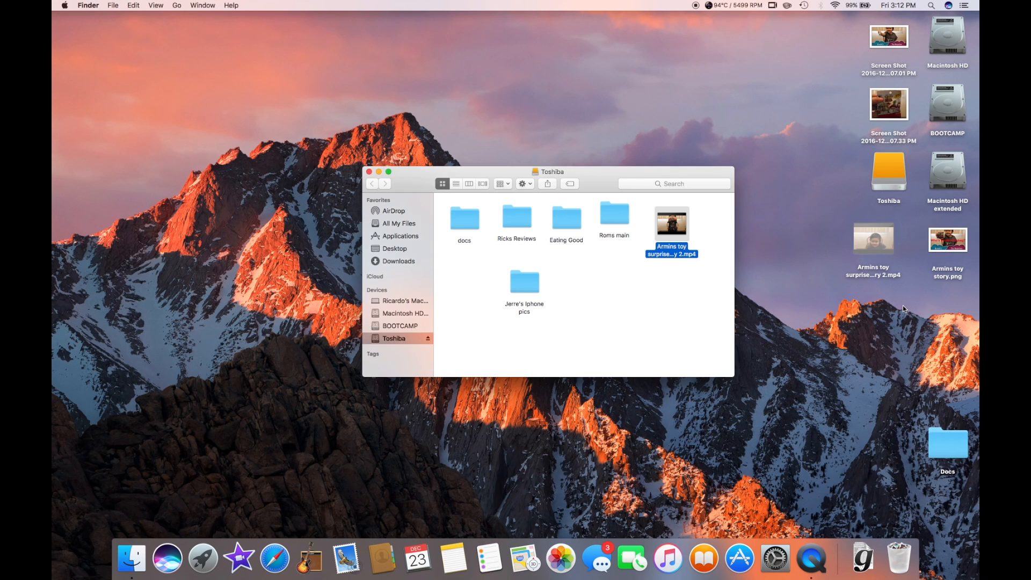
pyautogui.moveTo(858, 309)
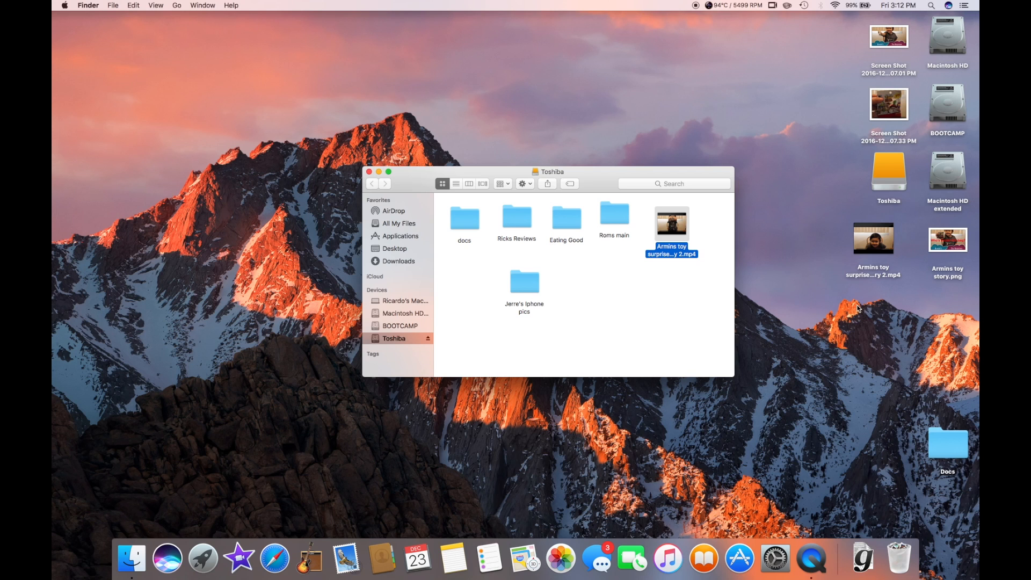
pyautogui.moveTo(822, 256)
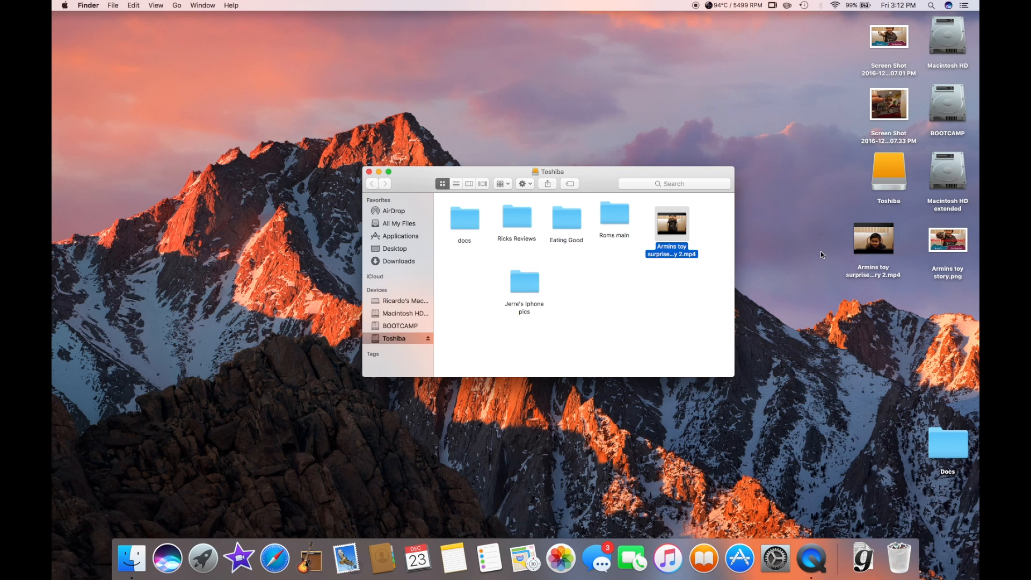
pyautogui.moveTo(610, 284)
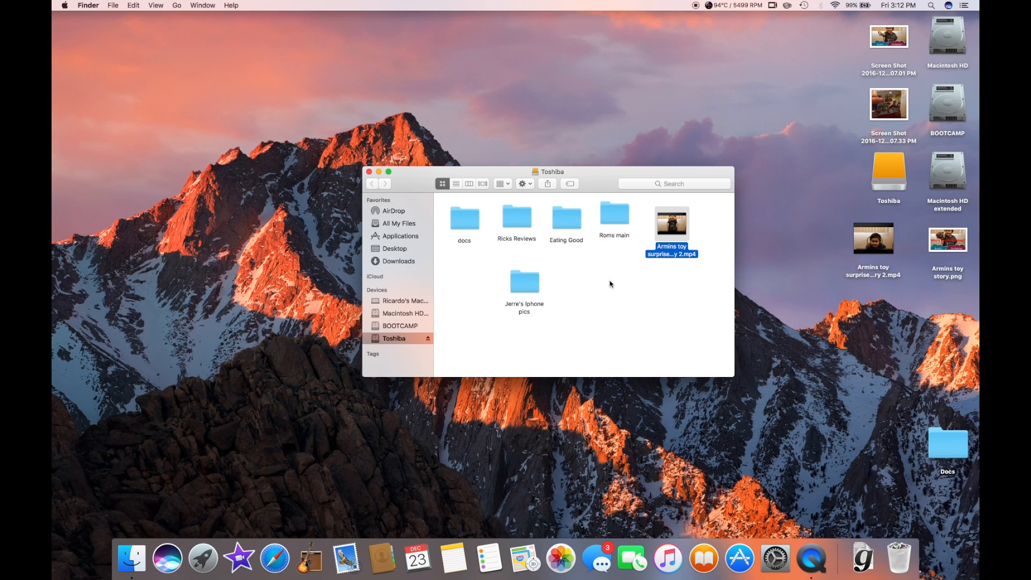
pyautogui.moveTo(741, 194)
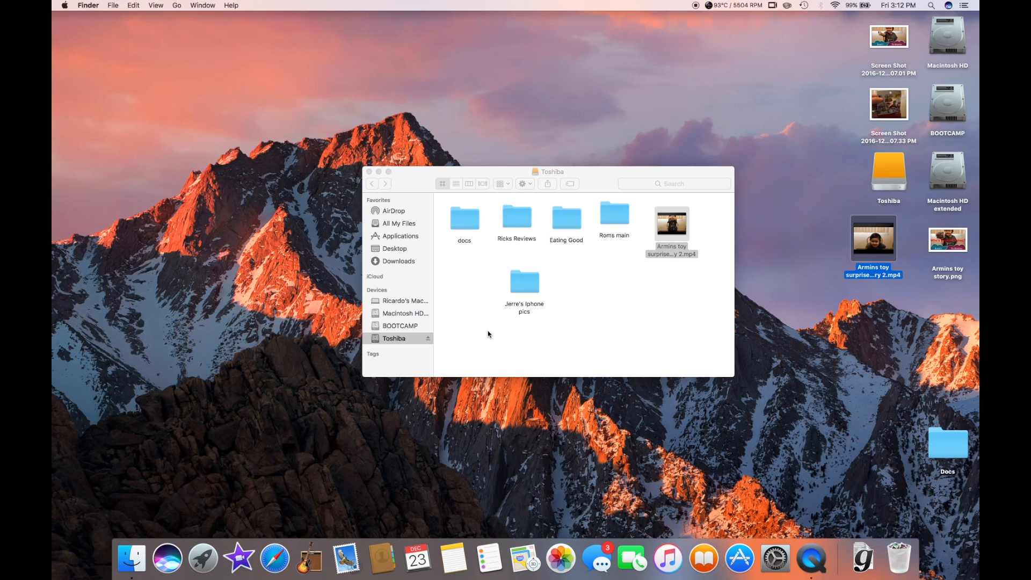
# Choose an option from the Trash's Dock context menu
pyautogui.rightClick(898, 558)
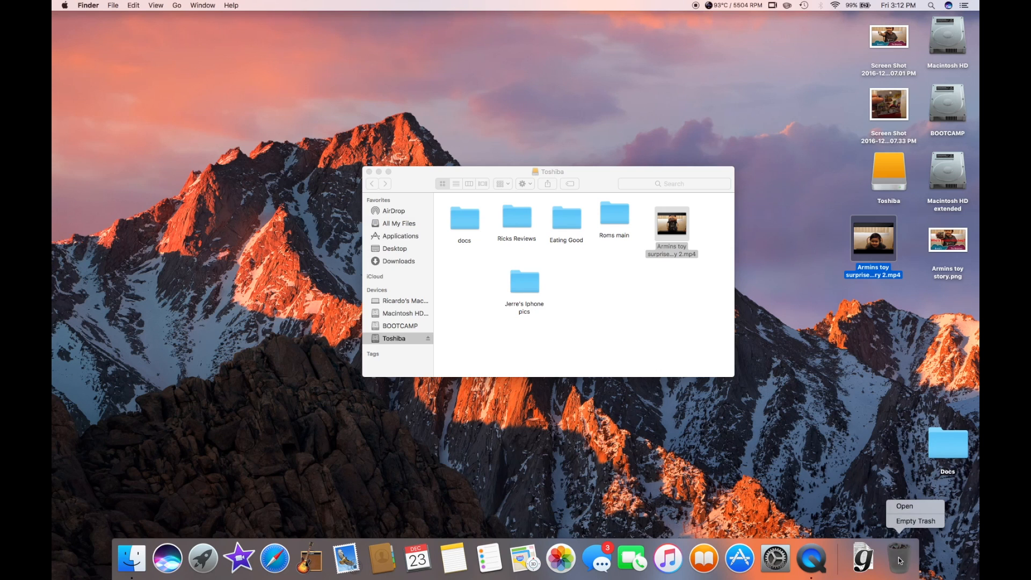
pyautogui.click(914, 521)
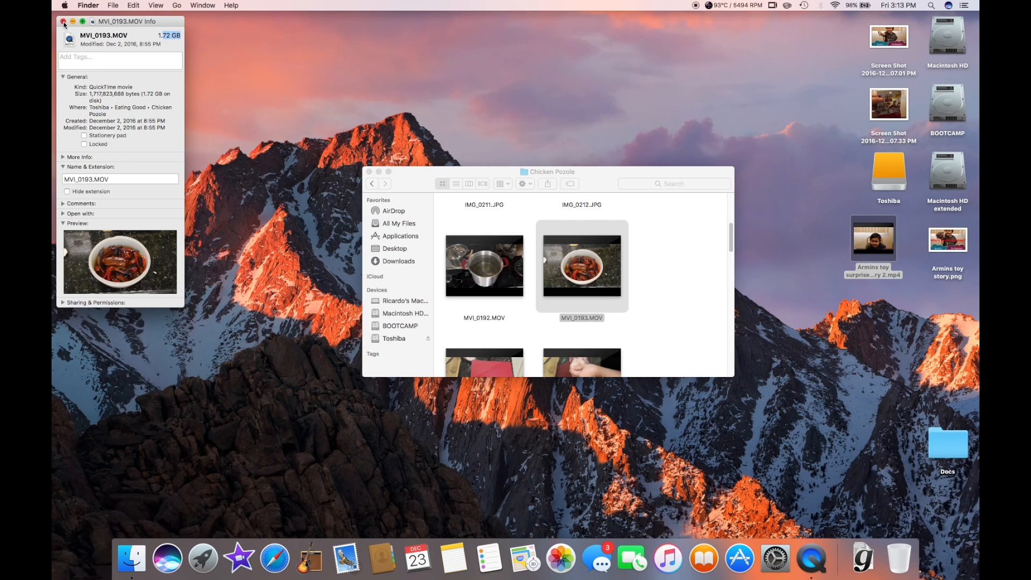
# Close the MVI_0193.MOV info panel
pyautogui.click(64, 21)
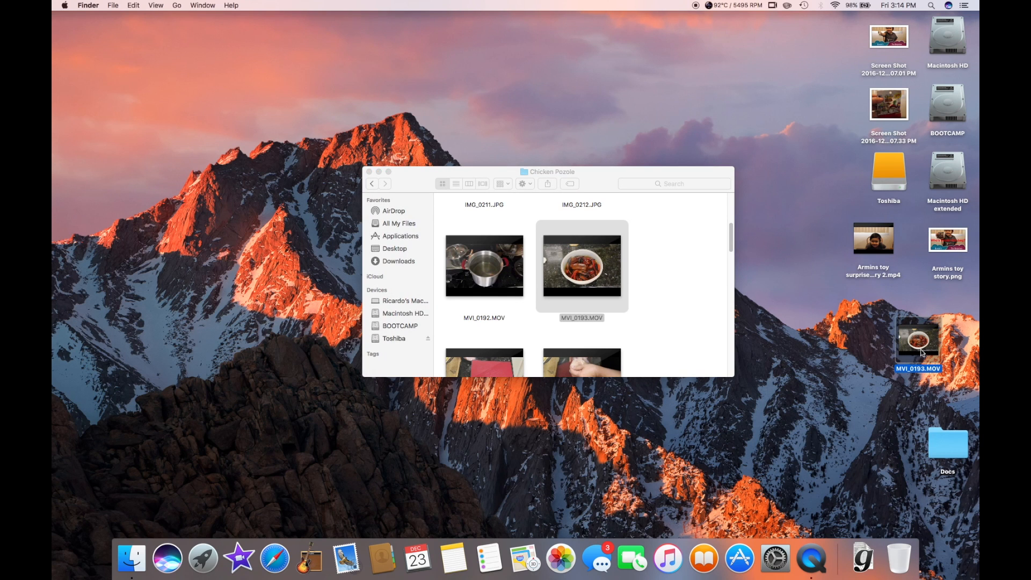
pyautogui.moveTo(581, 285)
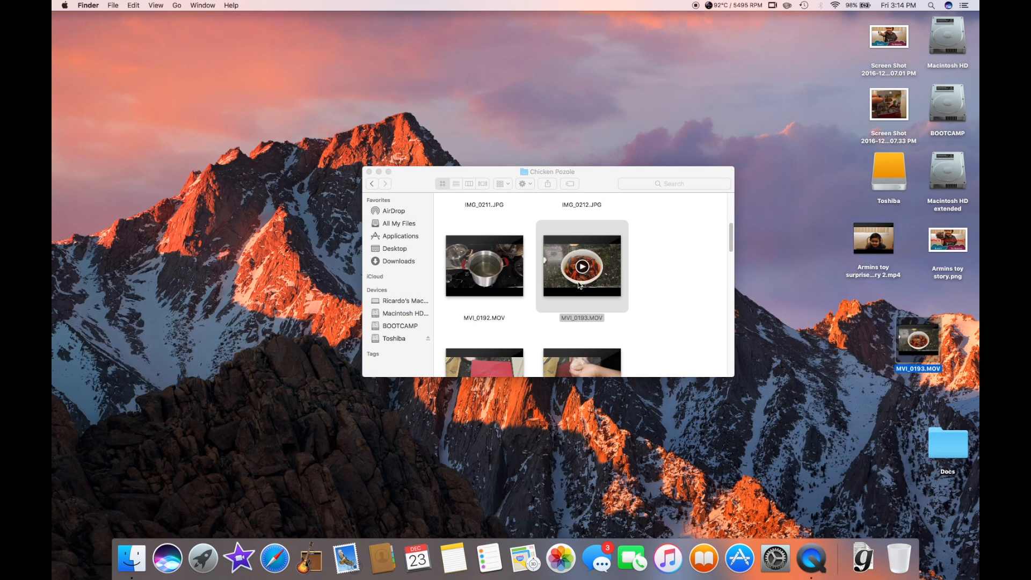
# Select MVI_0193.MOV on the desktop to copy it back to Chicken Pozole
pyautogui.click(581, 317)
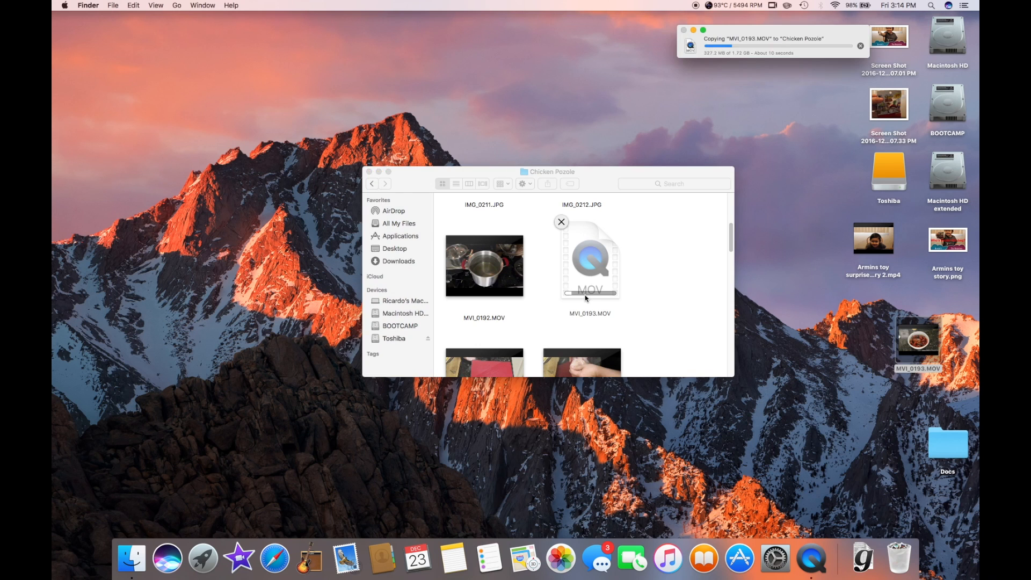
pyautogui.moveTo(769, 62)
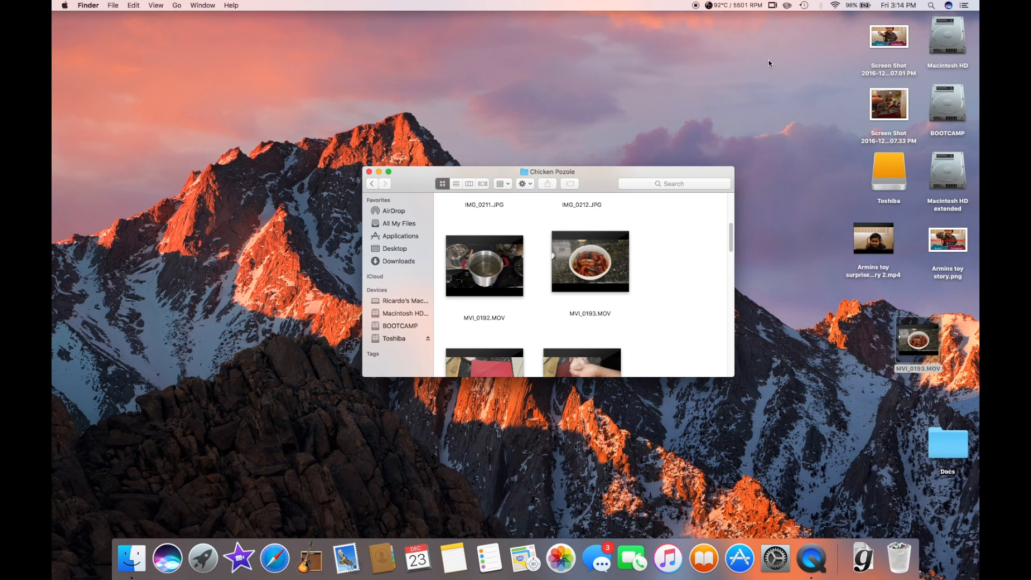
pyautogui.moveTo(637, 279)
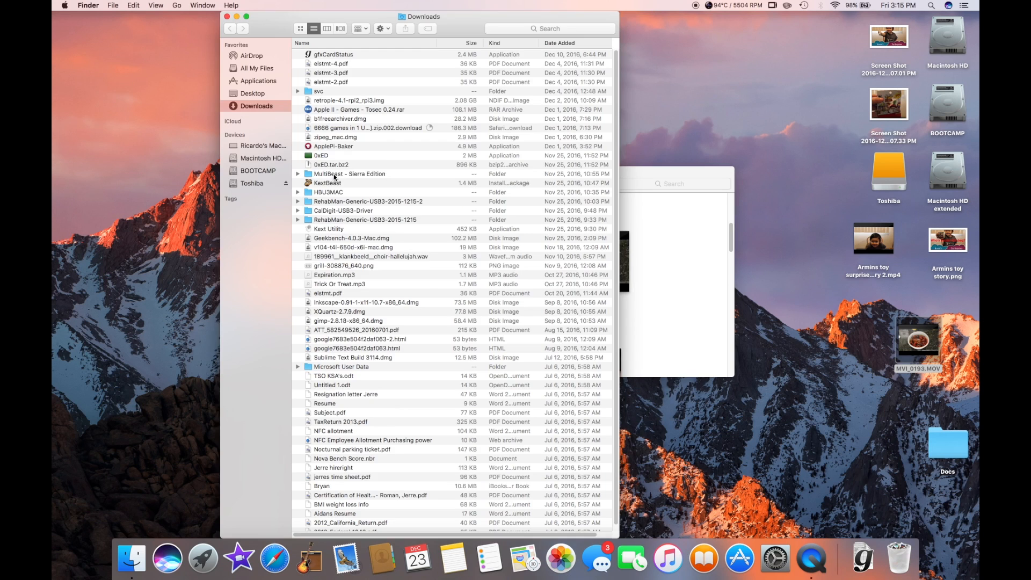
# Open the MultiBeast - Sierra Edition folder, then close its window
pyautogui.doubleClick(351, 173)
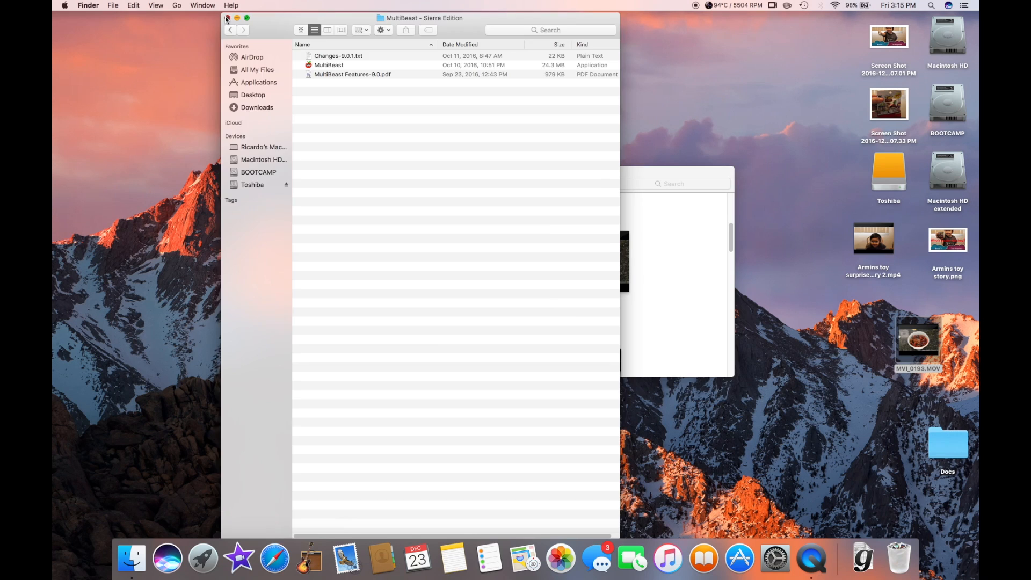
pyautogui.click(225, 18)
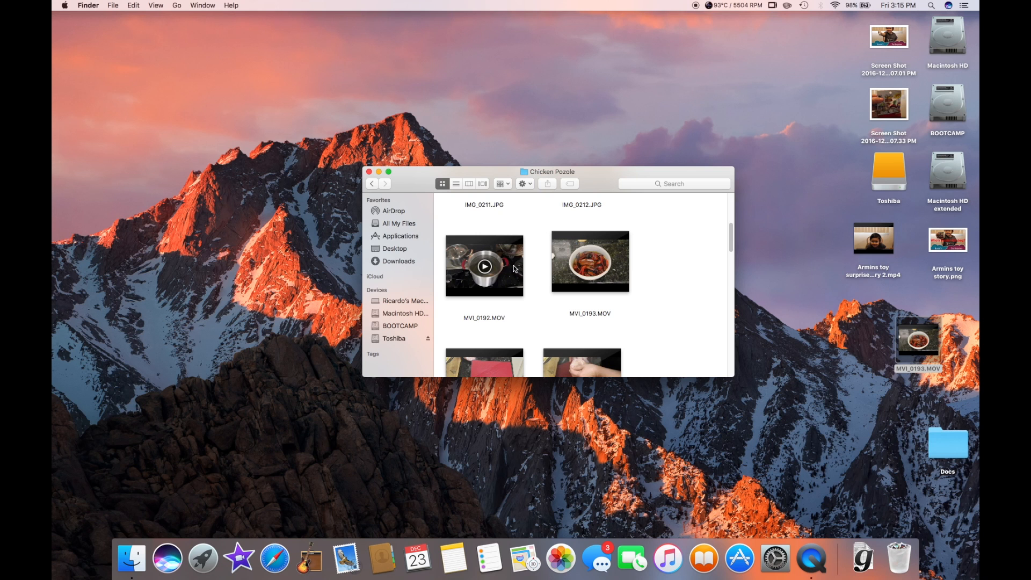
pyautogui.moveTo(628, 5)
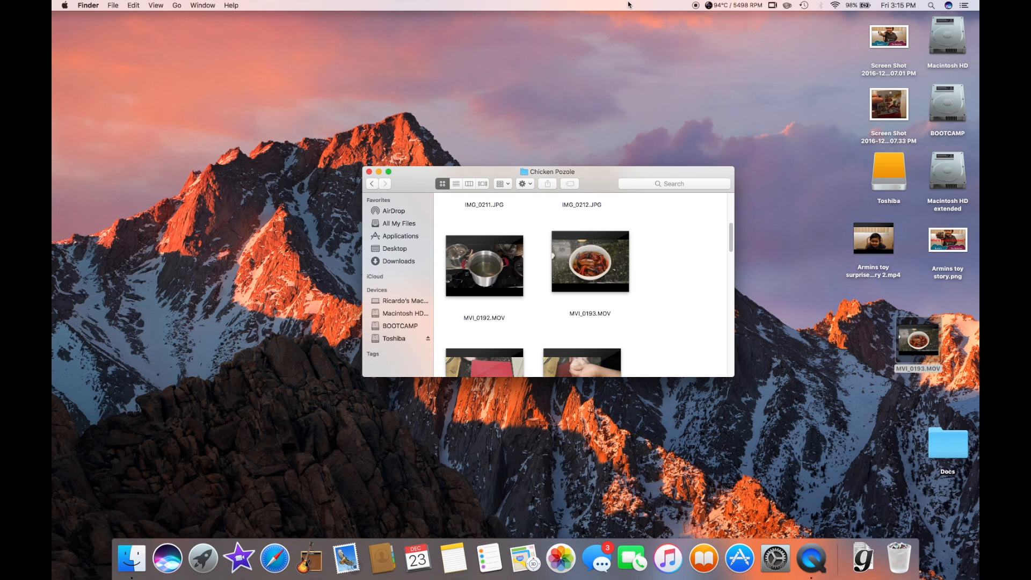